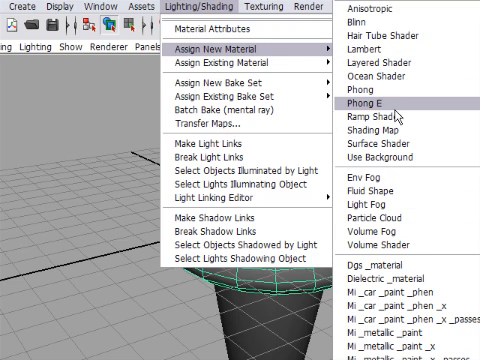
- Assign a new Lambert material to the ice cream scoop via Lighting/Shading
left_click(356, 62)
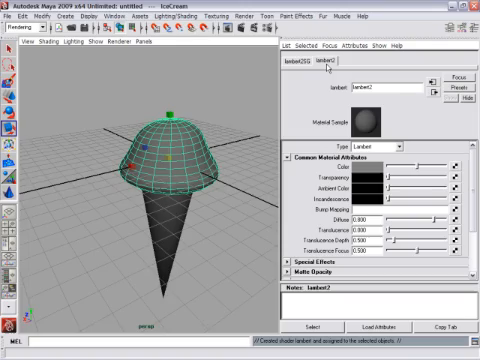